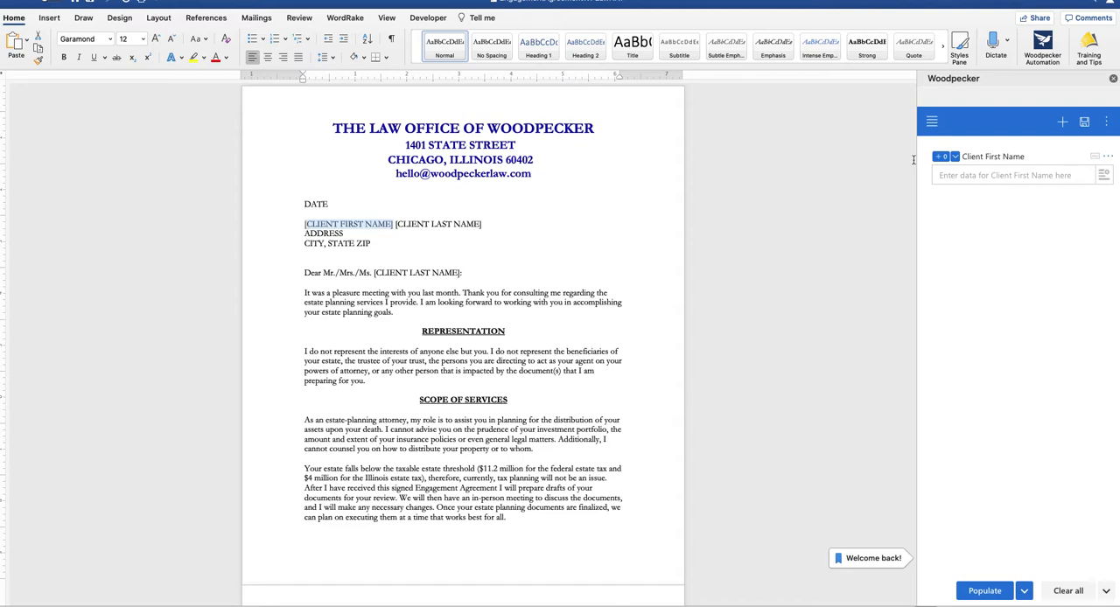
- Bulk insert the Client First Name field over all four [CLIENT FIRST NAME] placeholders, matching whole words
click(955, 157)
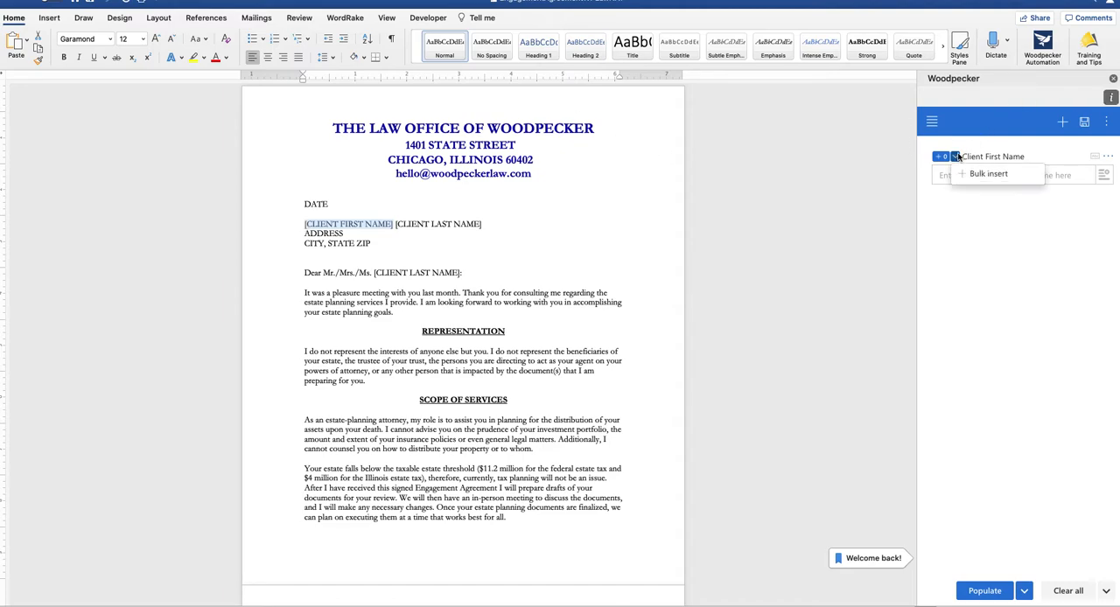
click(988, 173)
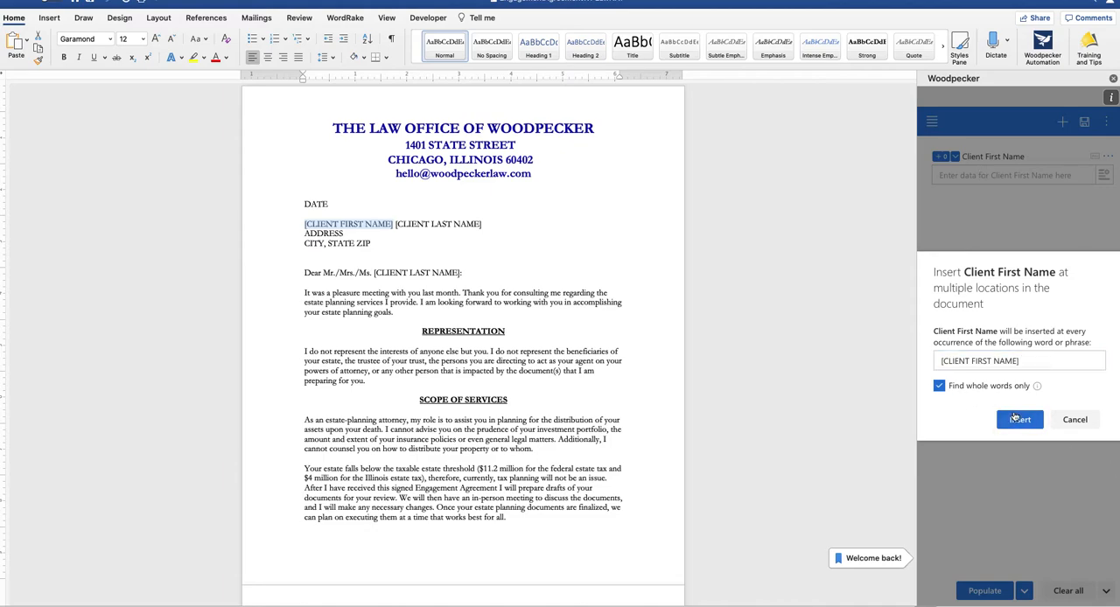
click(1019, 419)
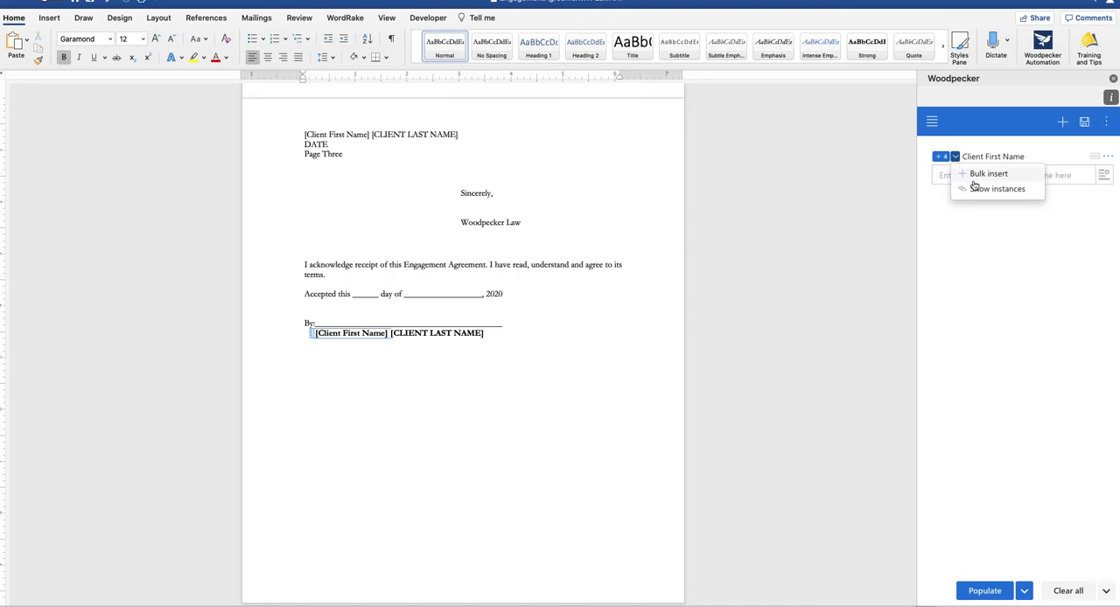
- Show Client First Name instances and advance to the next occurrence, ending at the signature block
click(998, 189)
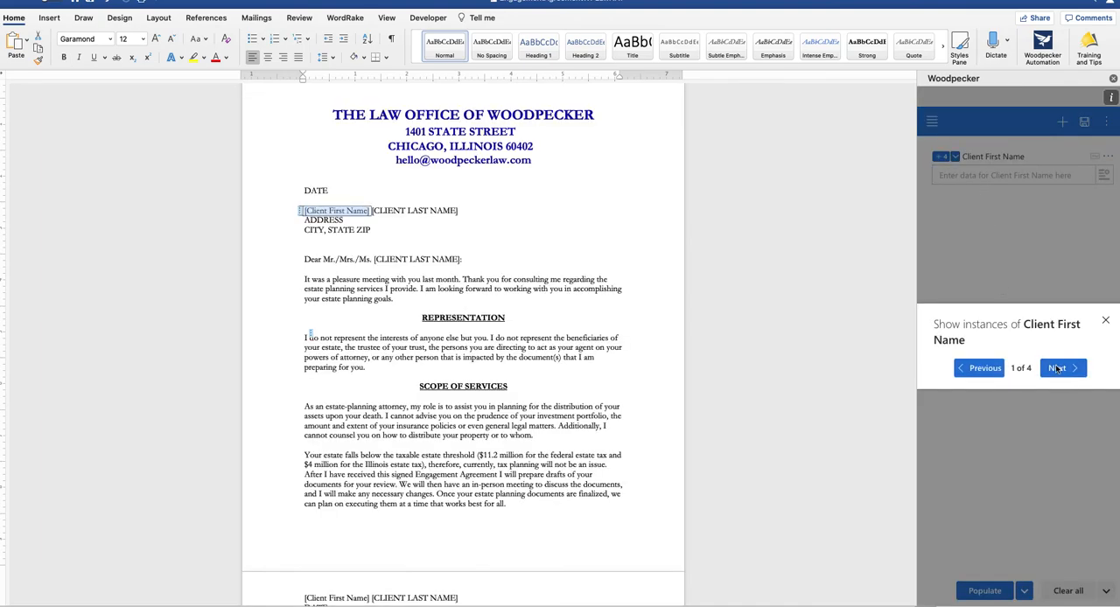
click(1061, 367)
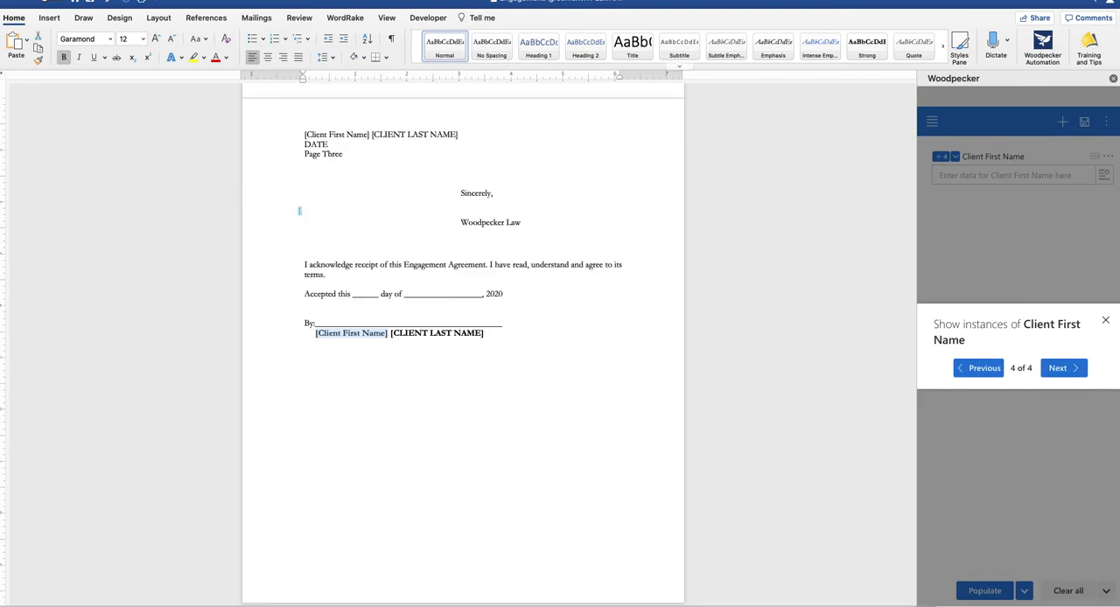